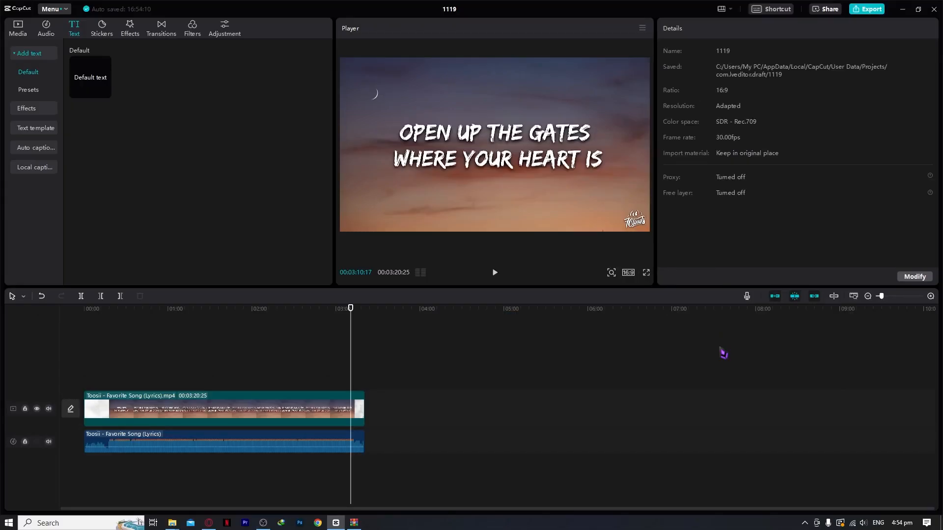
mouse_move(307, 396)
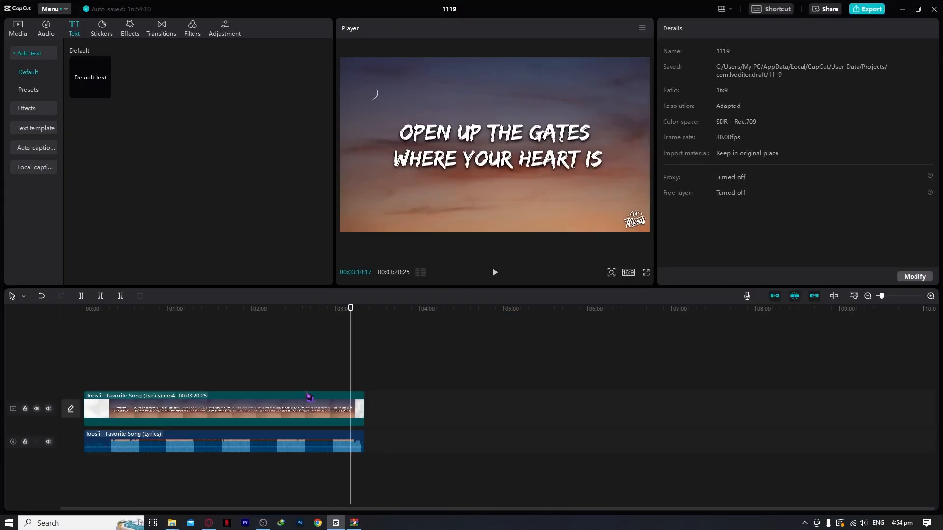
Step: Move the playhead back to about 02:58 on the timeline ruler
left_click(334, 310)
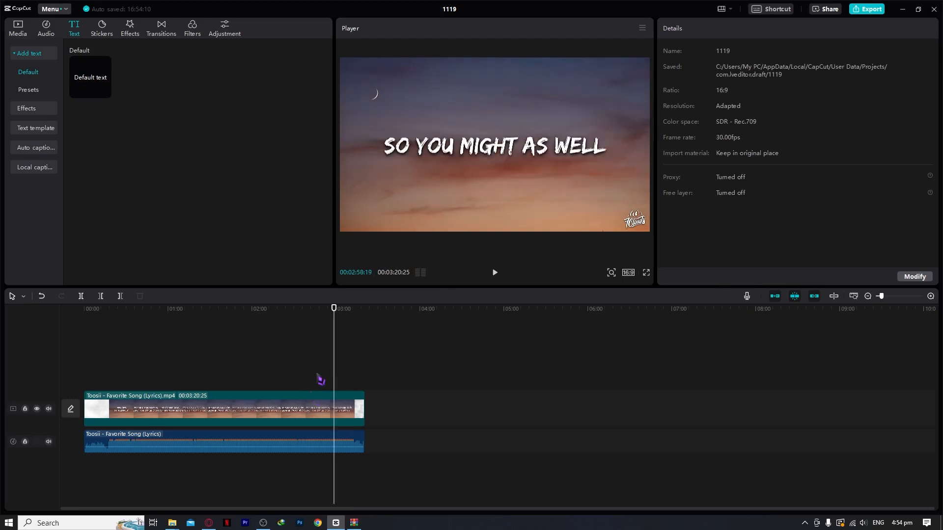
mouse_move(222, 318)
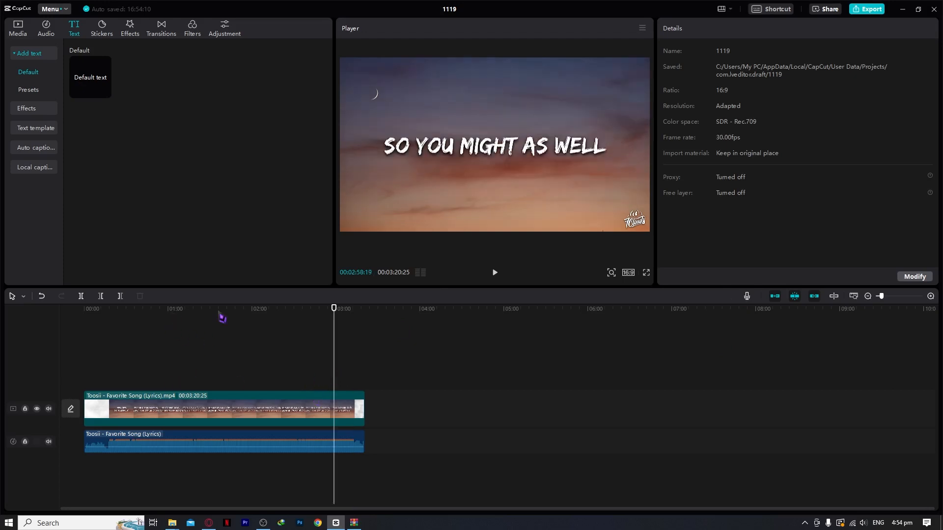
mouse_move(316, 405)
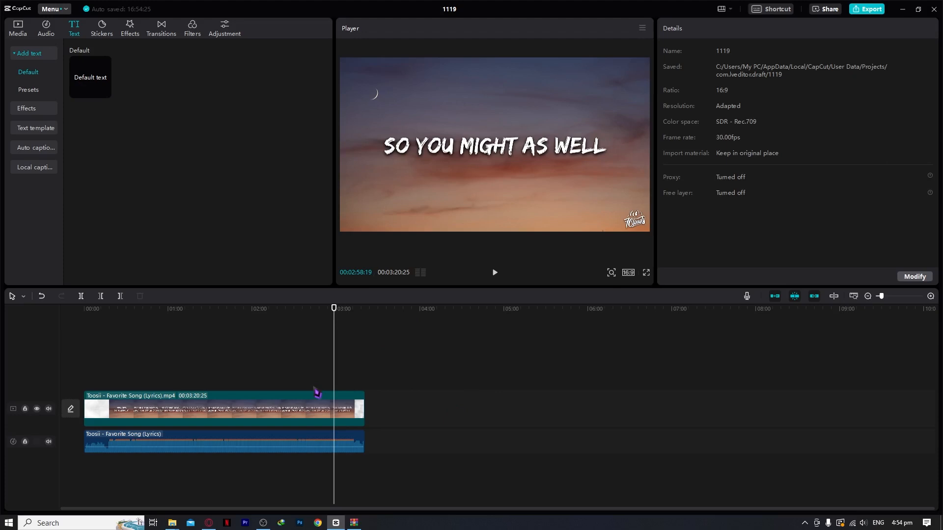
mouse_move(878, 85)
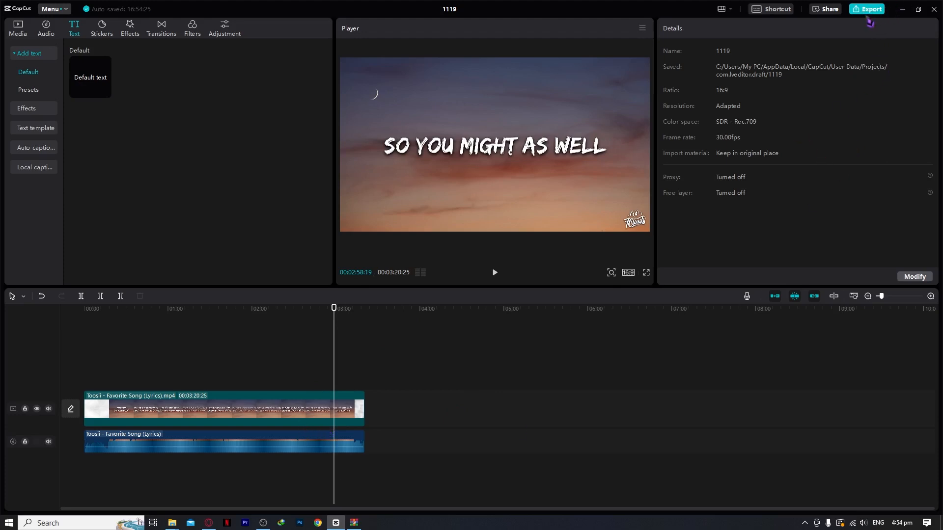
Step: Open Export and replace the title 1119 with SAMPLE
left_click(870, 9)
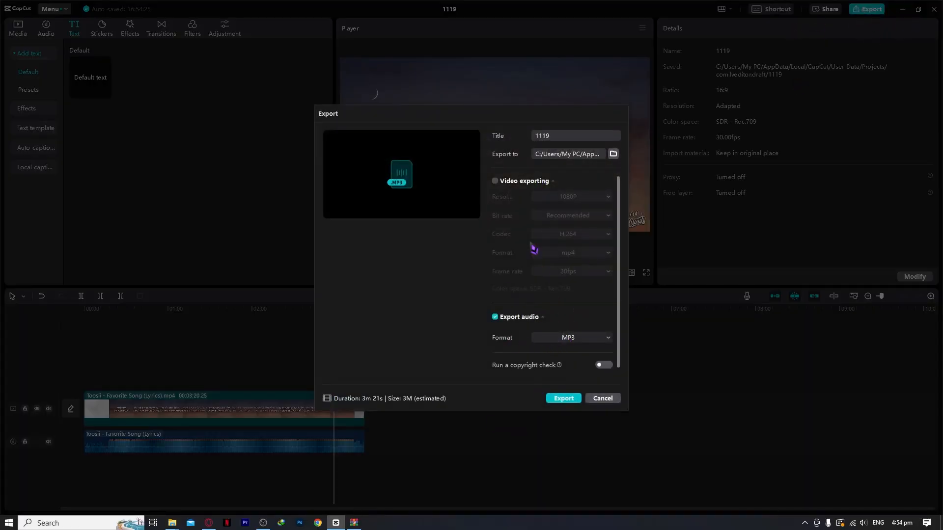
left_click(495, 181)
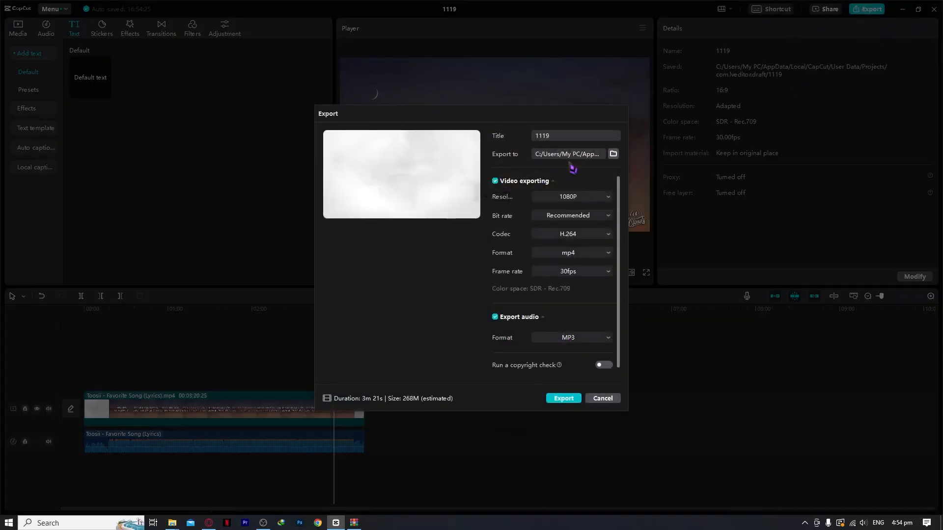
mouse_move(573, 279)
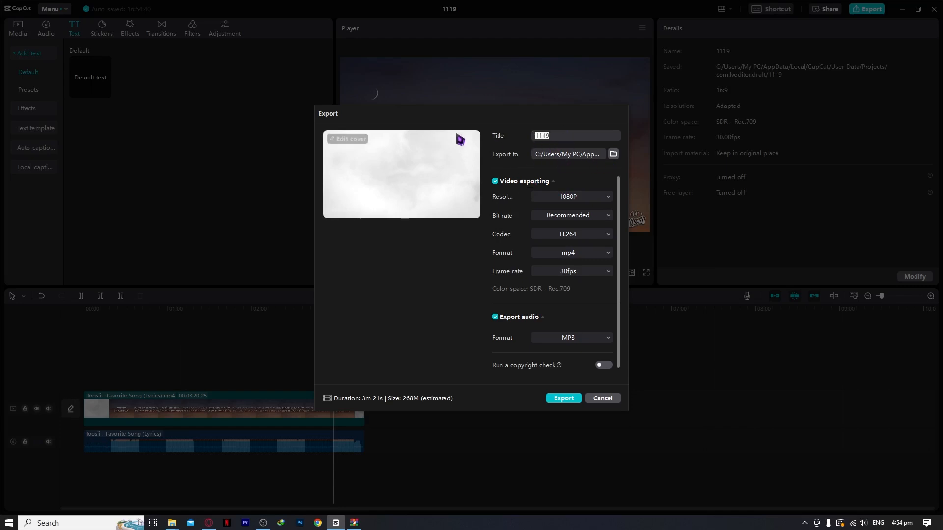
type("r")
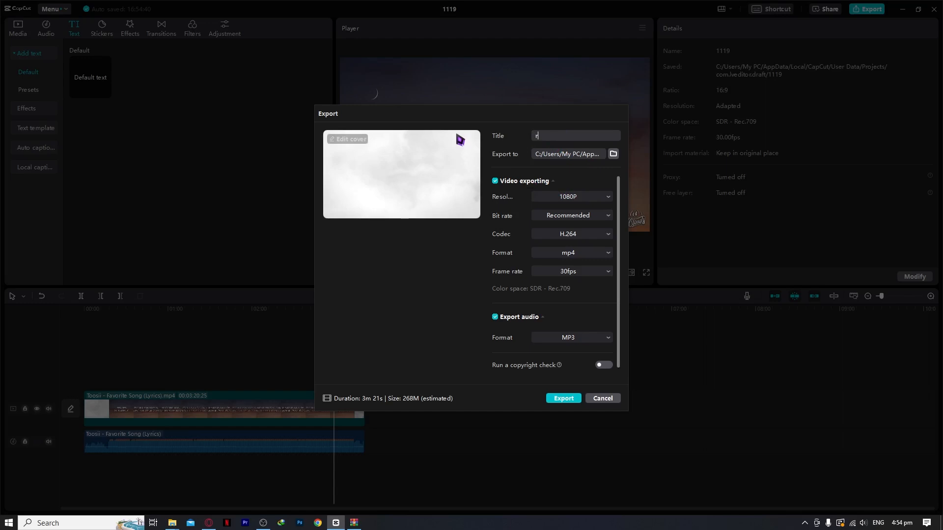
type("SAMPLE")
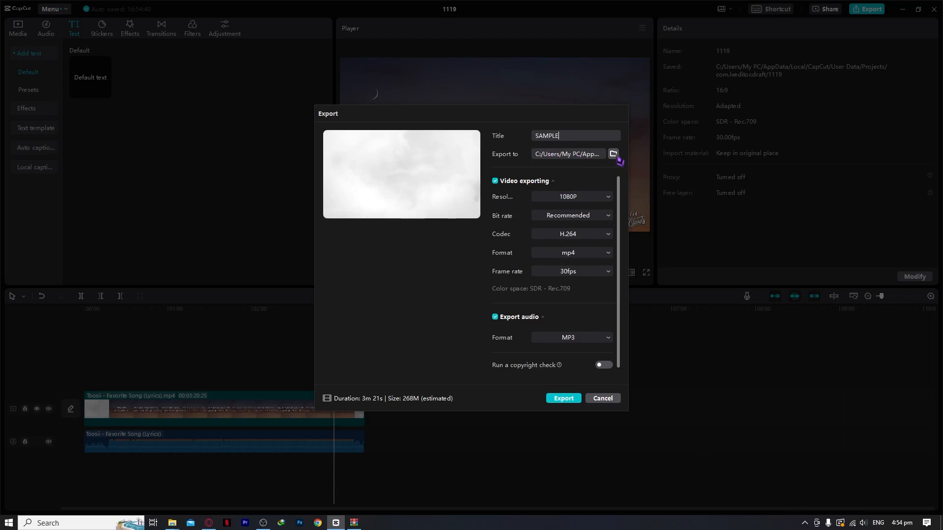
left_click(612, 153)
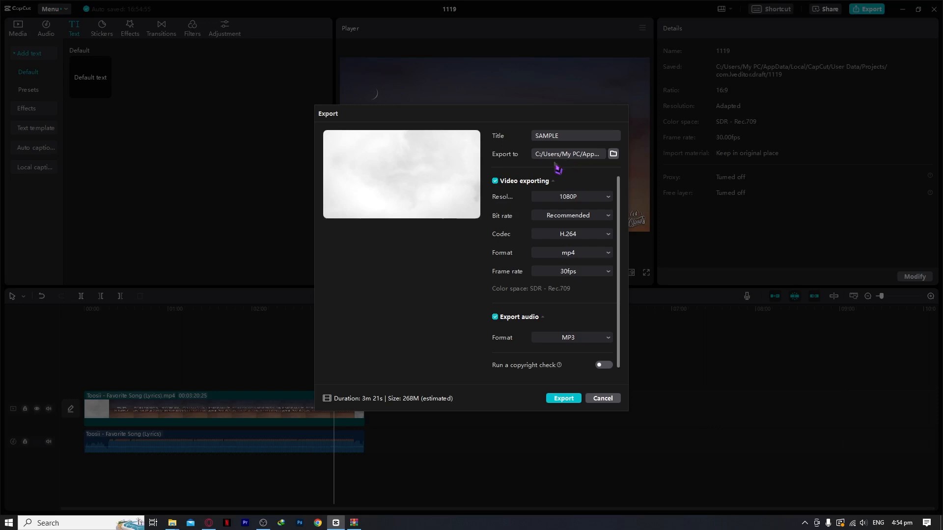
mouse_move(544, 163)
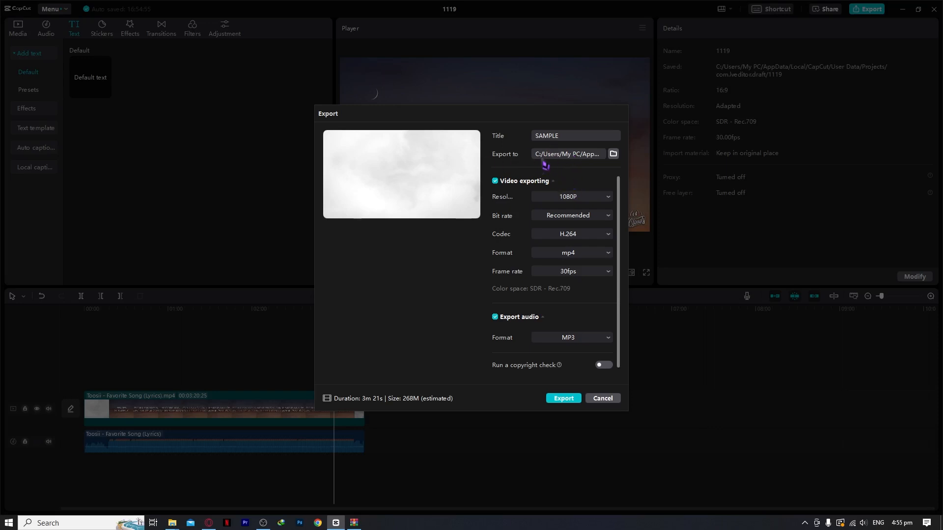
mouse_move(507, 217)
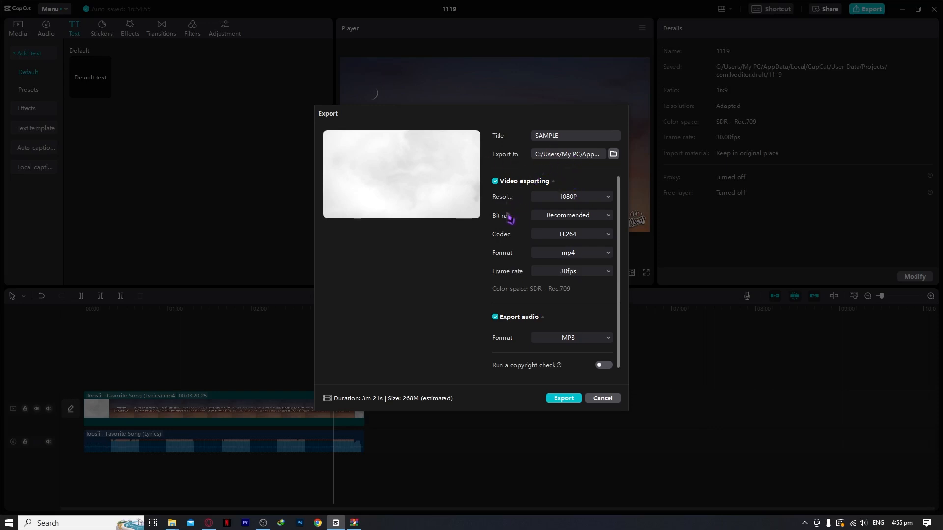
Step: Keep resolution at 1080P and set bit rate to Customized 16000 Kbps with VBR
left_click(571, 196)
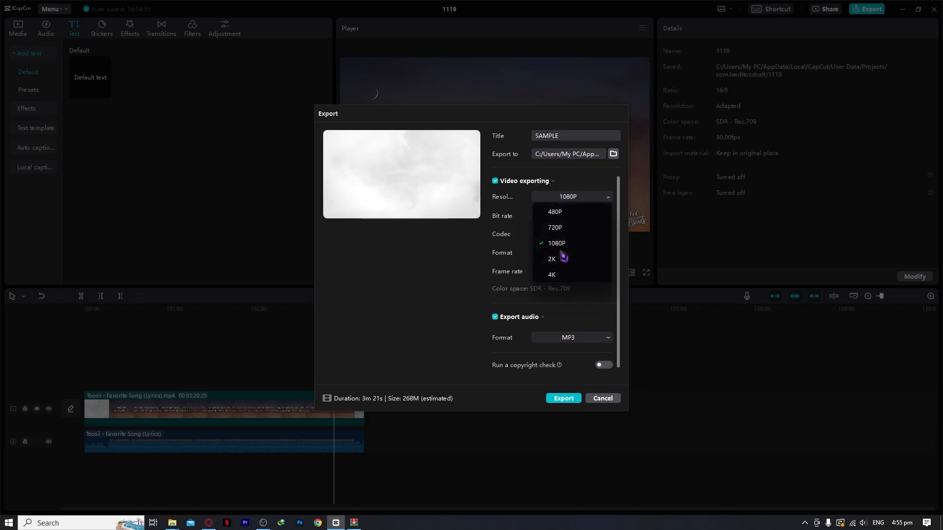
left_click(555, 243)
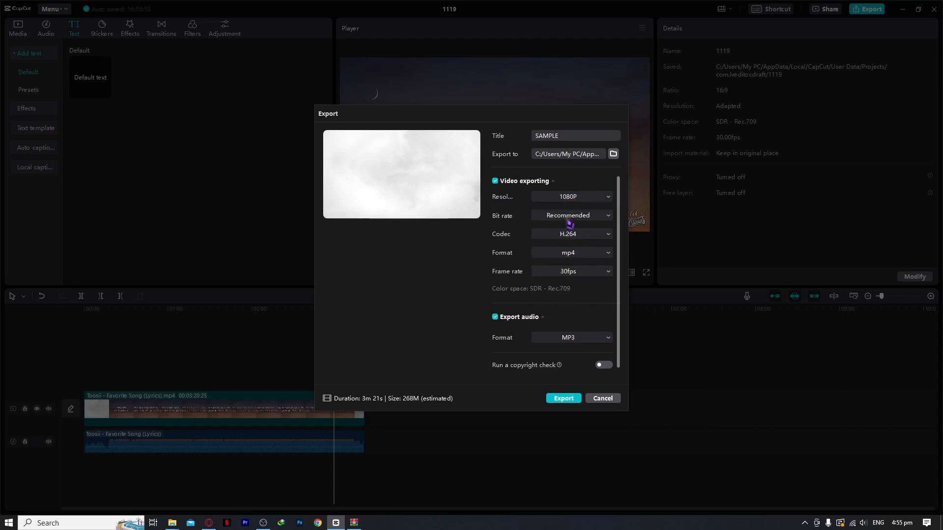
left_click(571, 215)
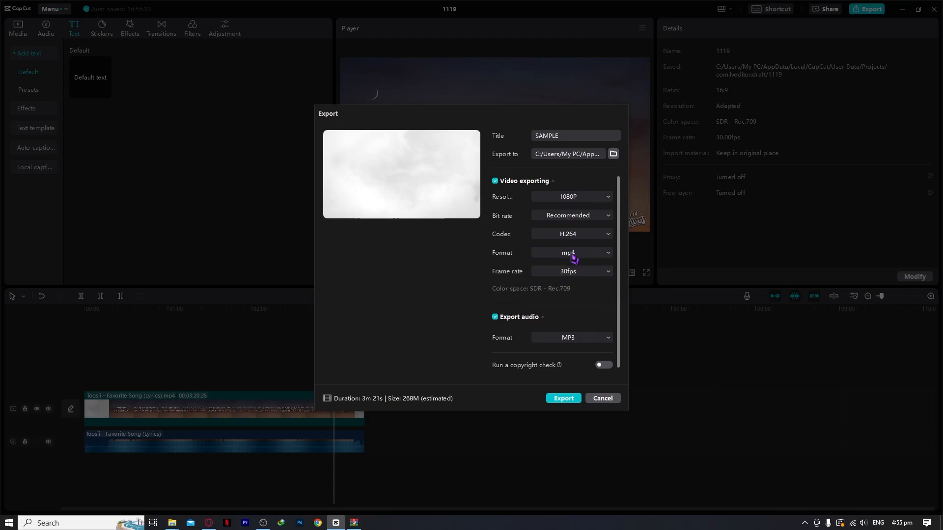
left_click(571, 215)
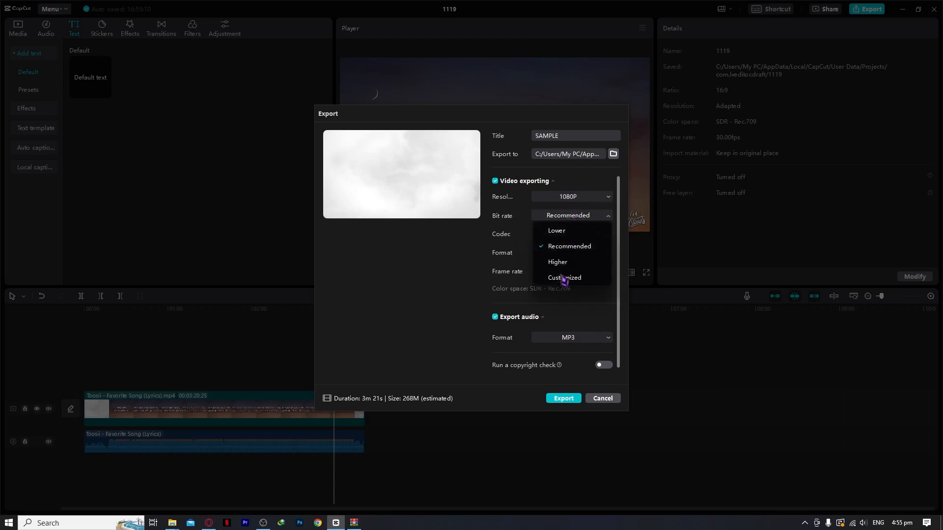
left_click(565, 277)
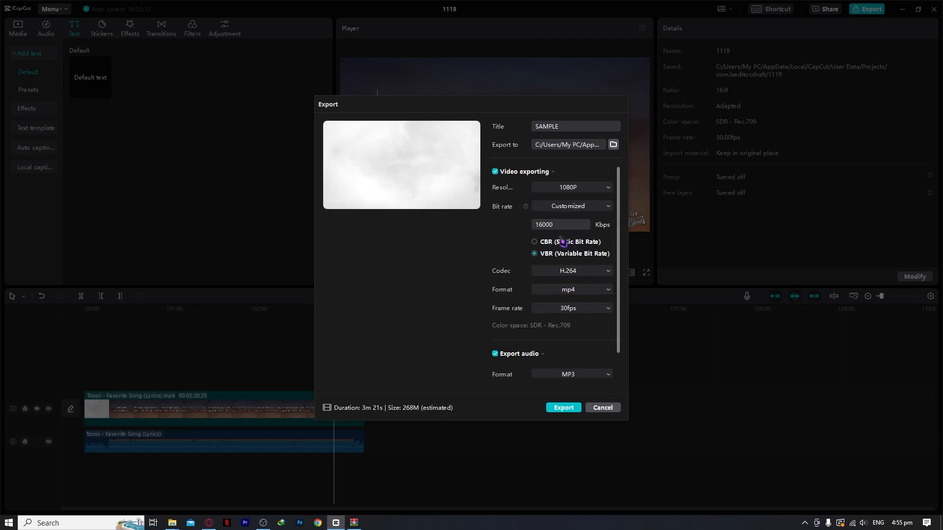
left_click(558, 223)
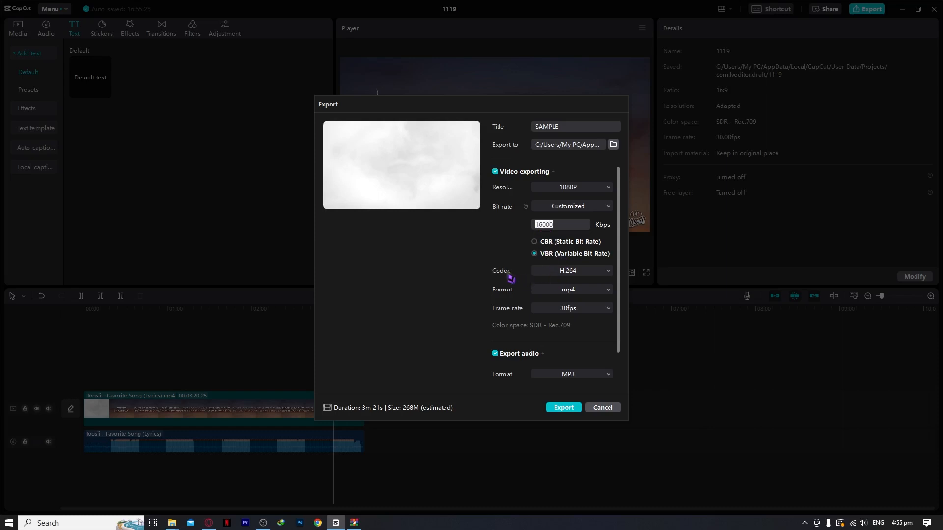
left_click(571, 271)
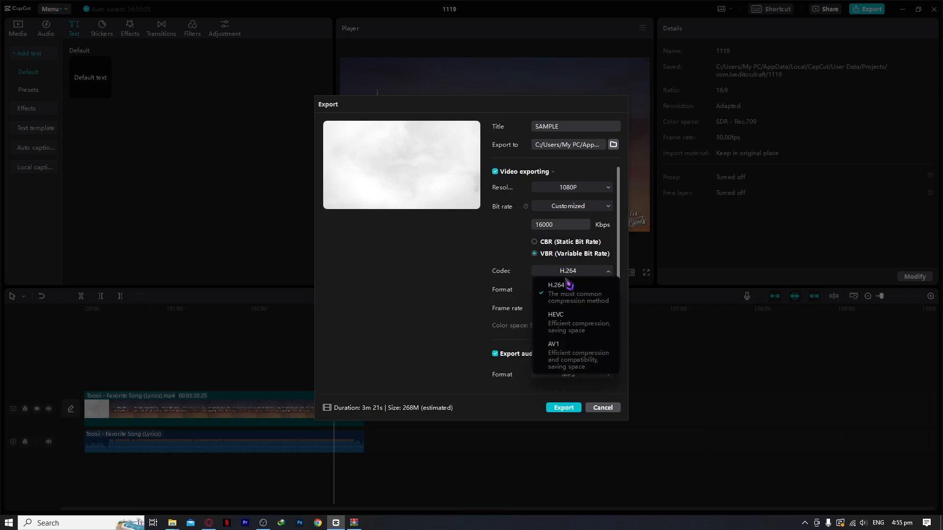
mouse_move(561, 296)
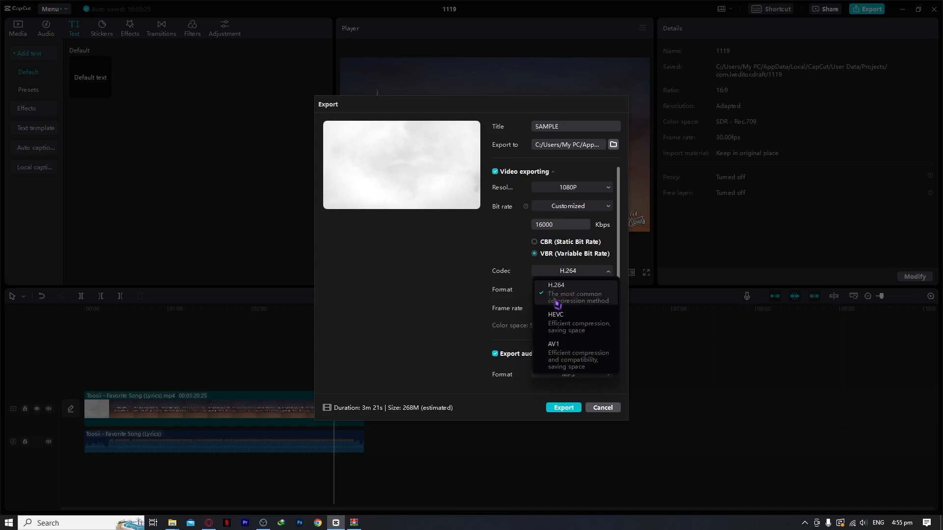
mouse_move(572, 325)
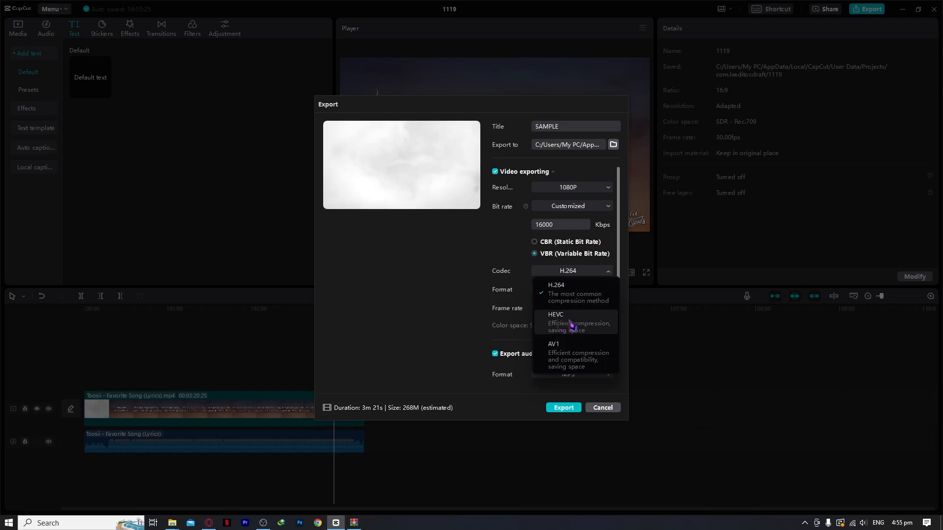
mouse_move(608, 338)
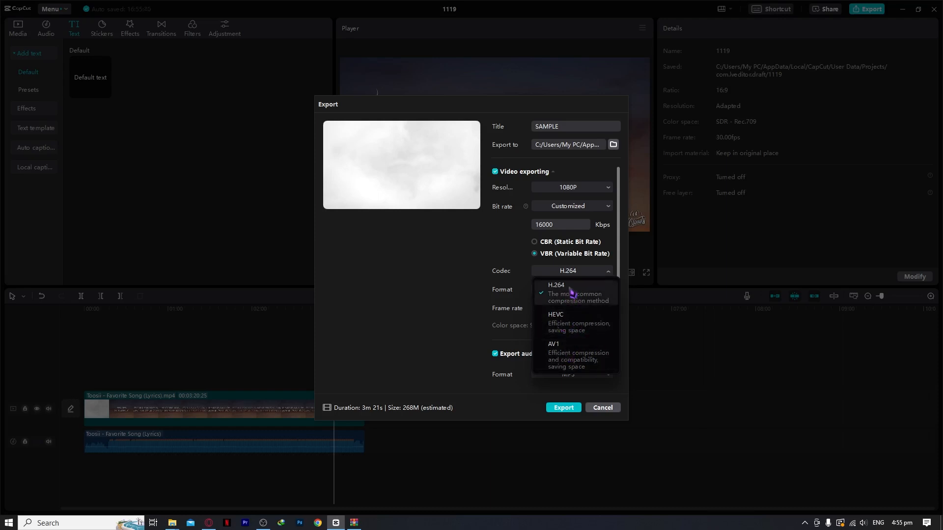
left_click(556, 285)
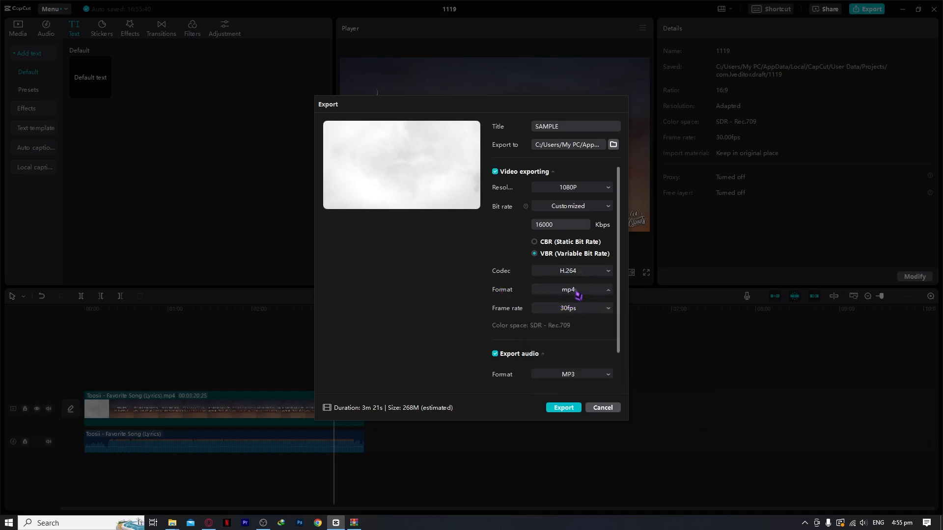
left_click(572, 289)
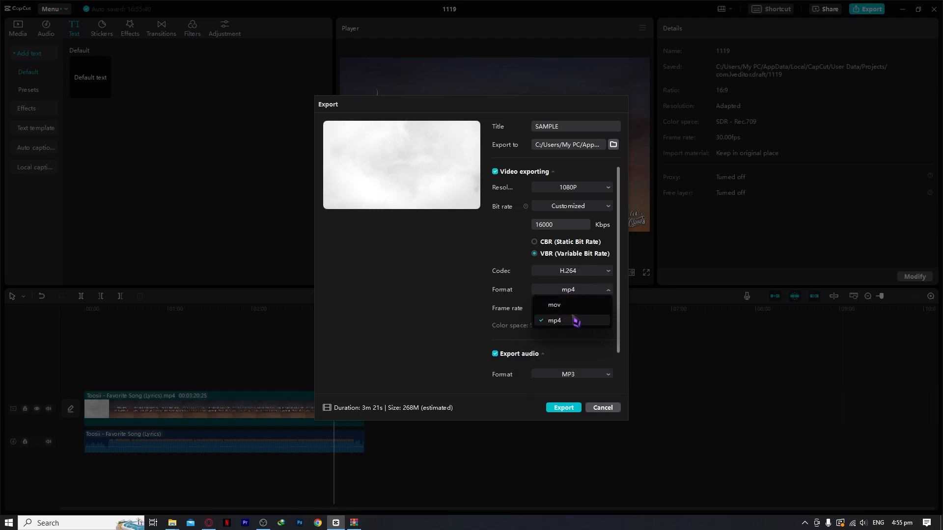
mouse_move(566, 309)
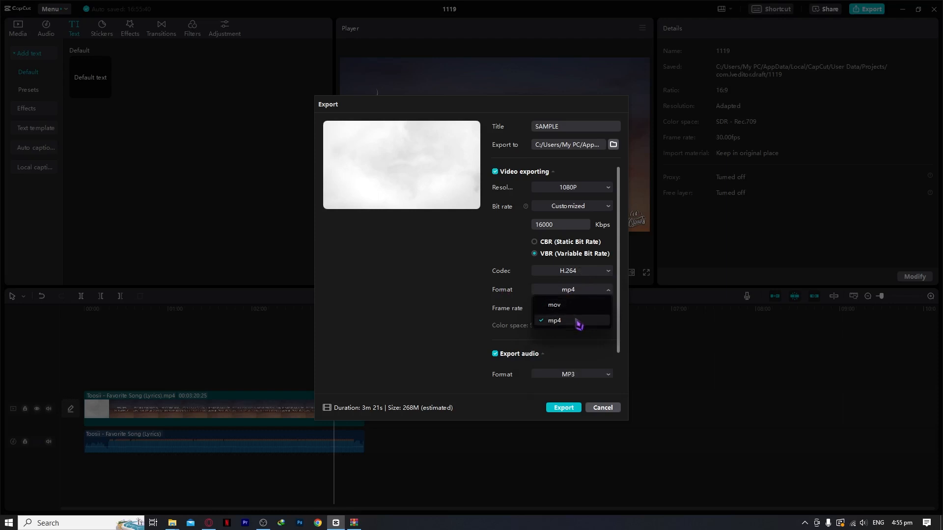
mouse_move(565, 308)
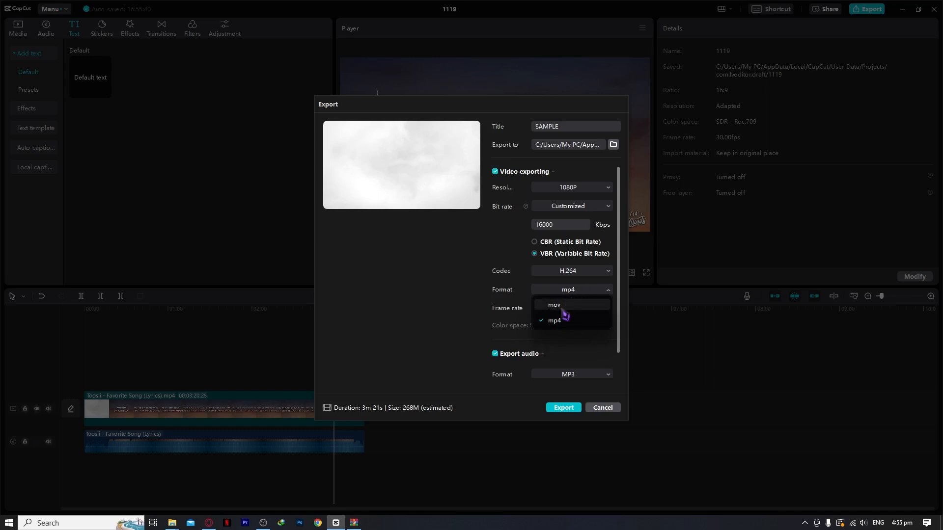
left_click(554, 321)
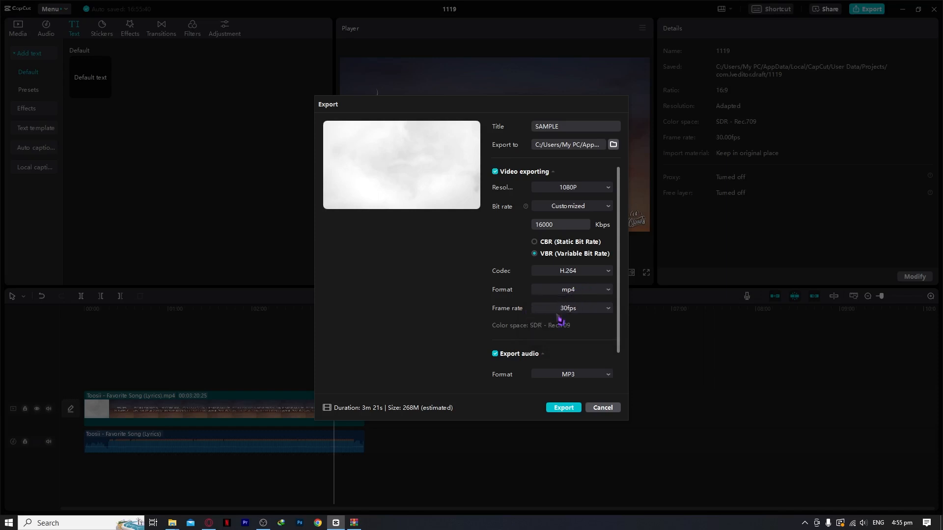
left_click(570, 307)
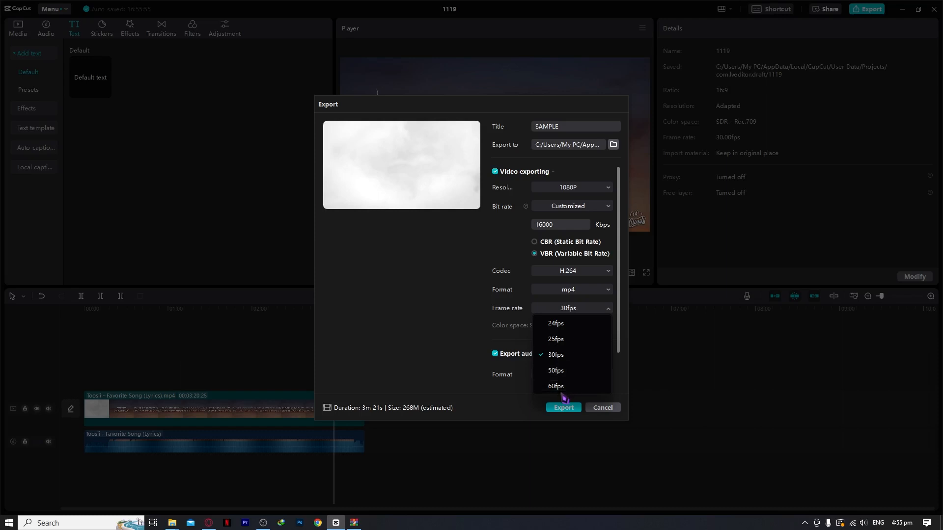
left_click(556, 386)
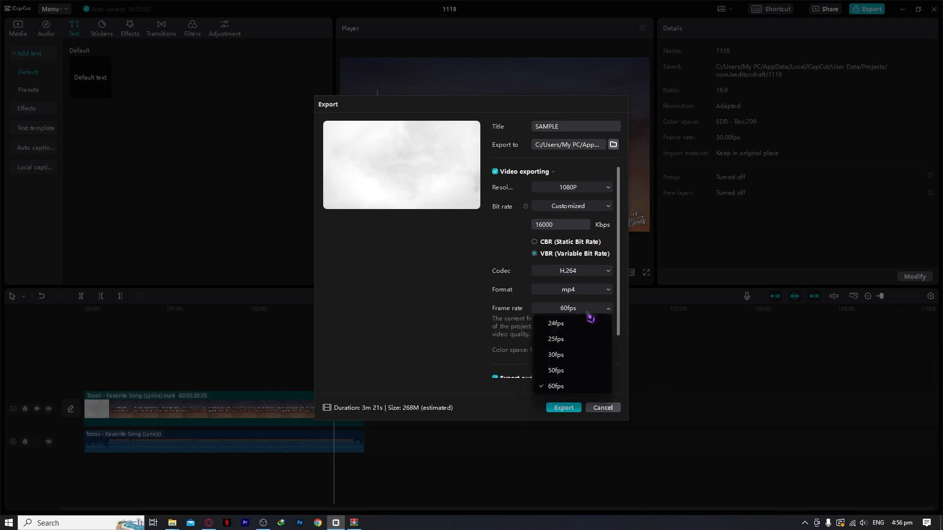
left_click(555, 355)
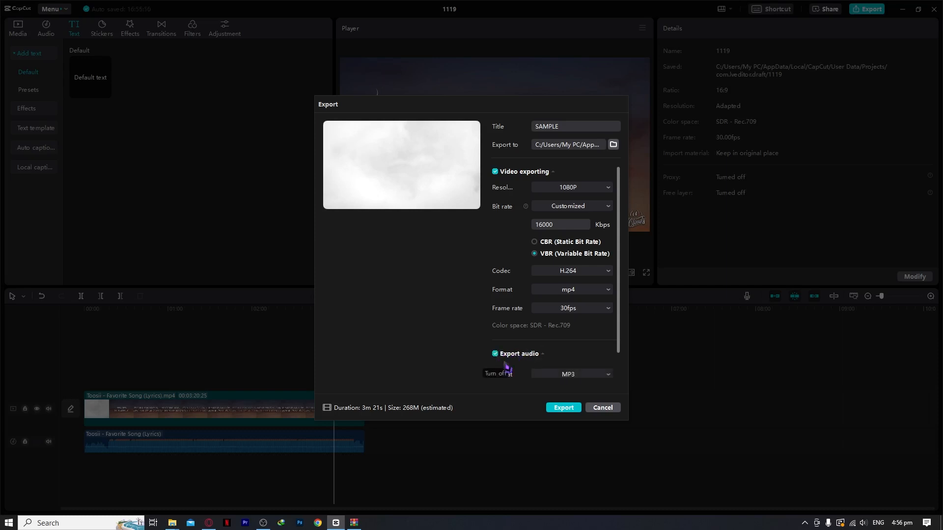
mouse_move(550, 385)
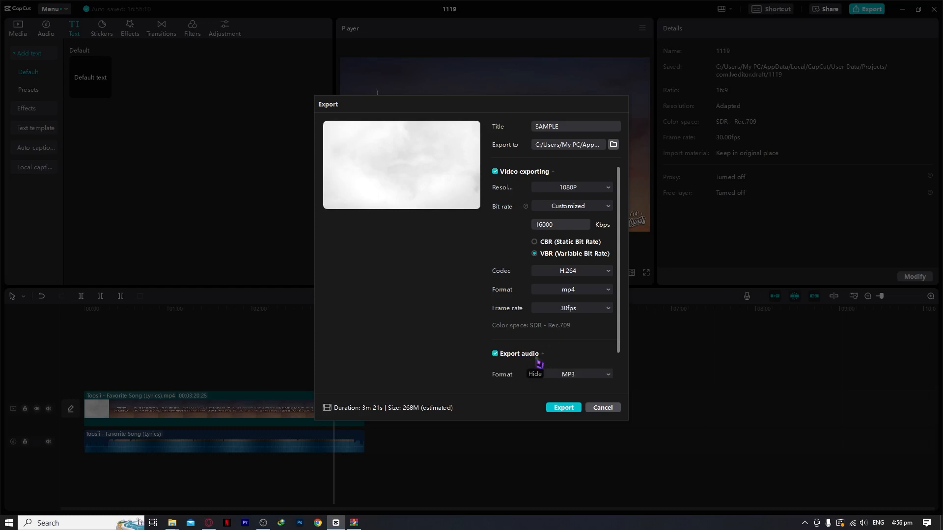
mouse_move(558, 317)
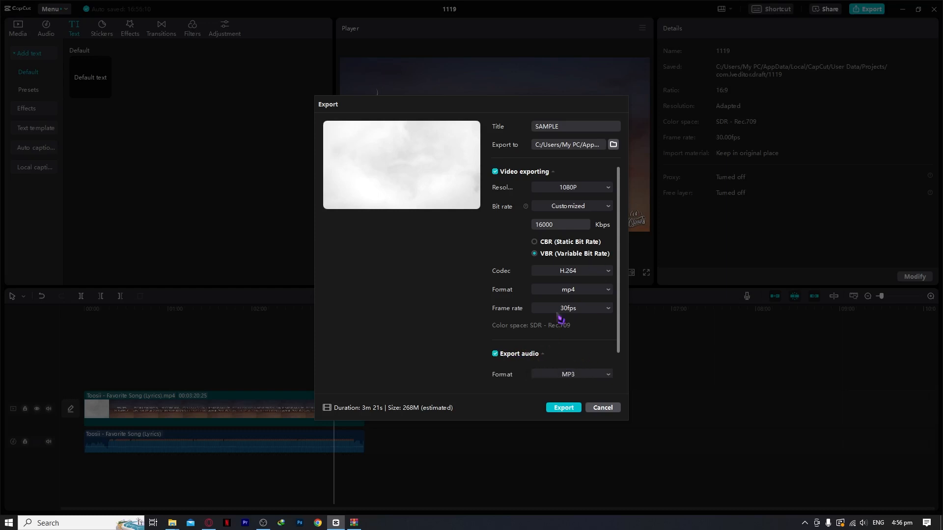
mouse_move(514, 360)
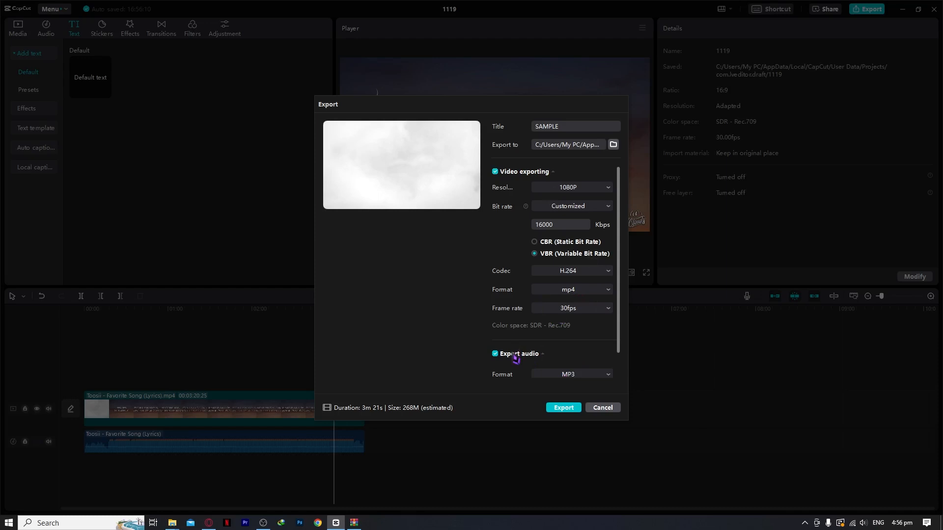
left_click(495, 353)
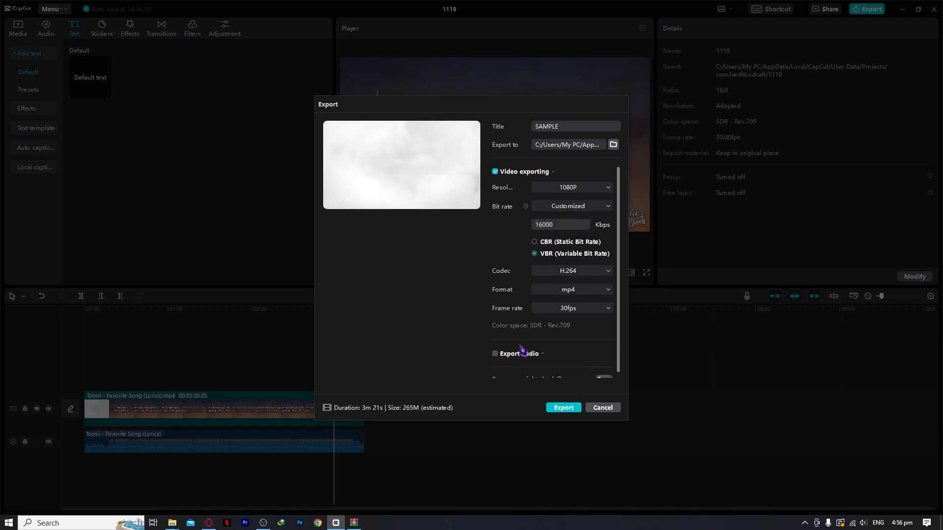
left_click(495, 354)
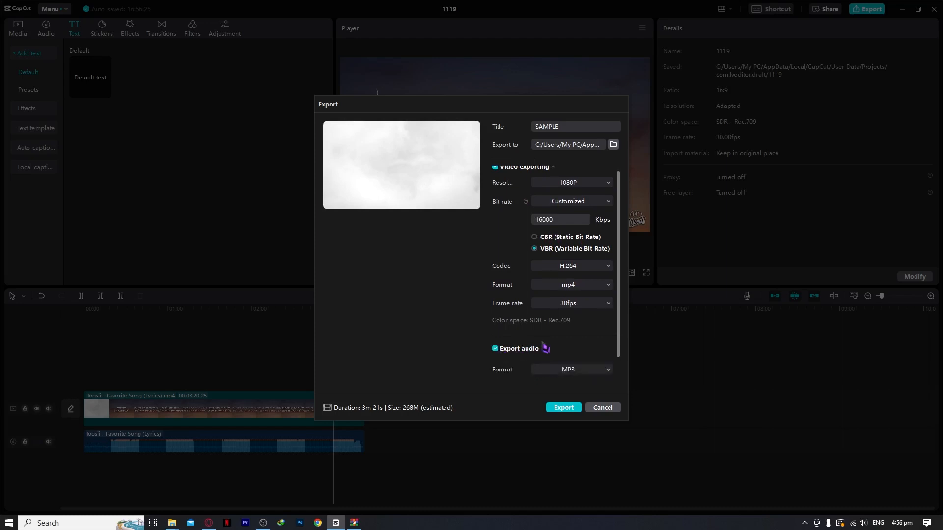
scroll("down", 3)
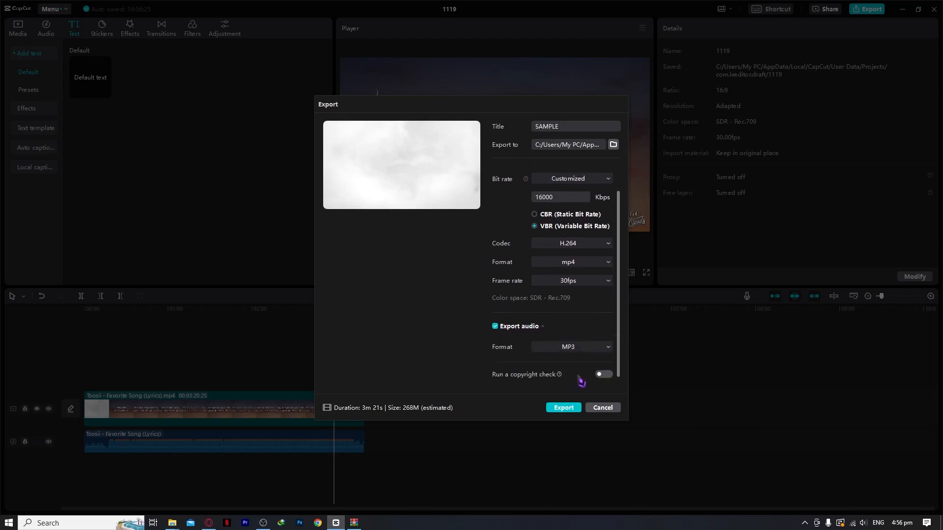